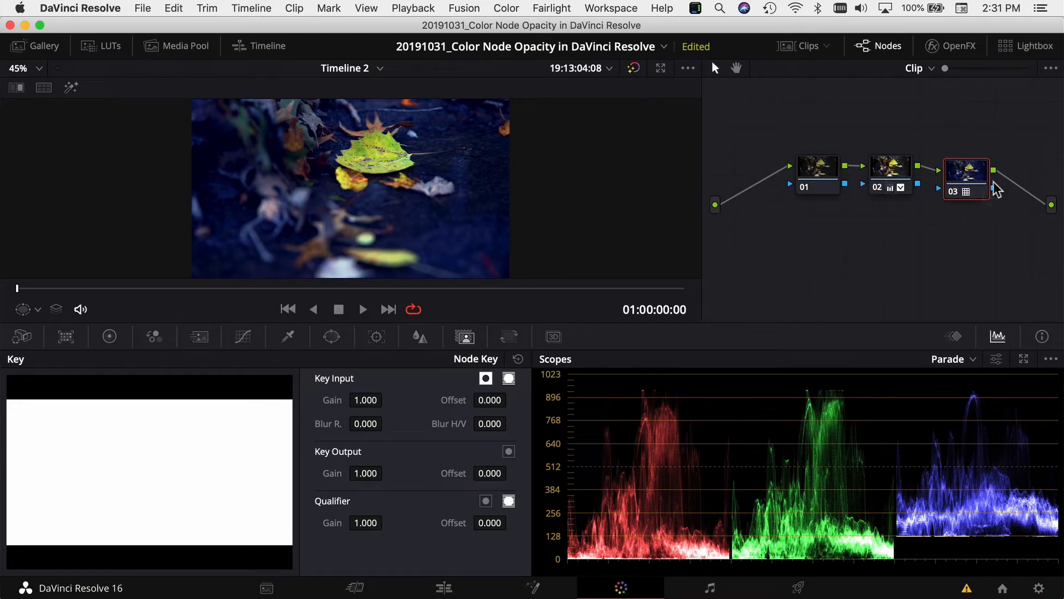
mouse_move(967, 179)
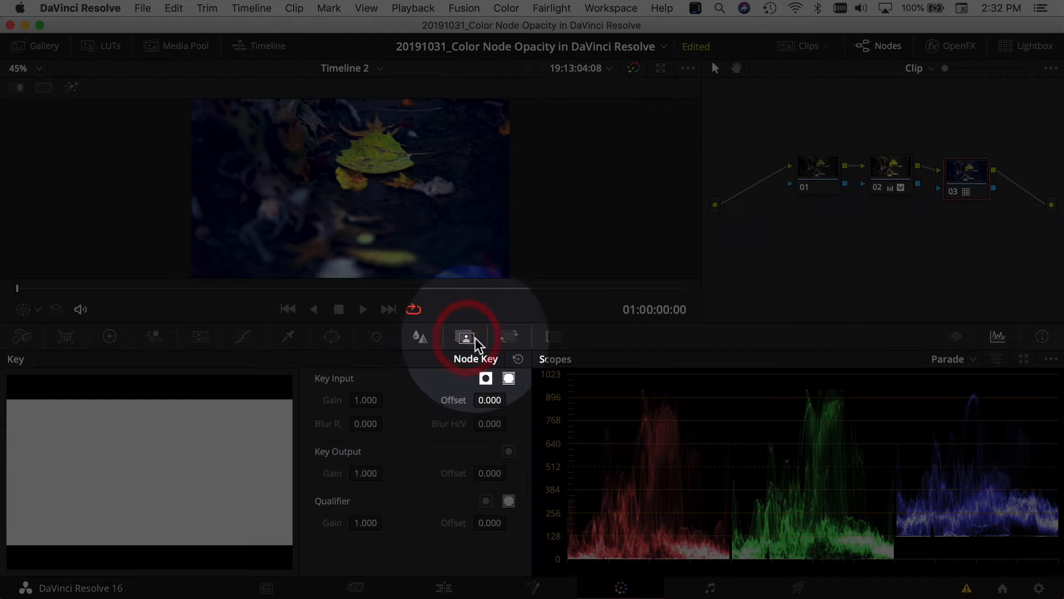
Lower node 03's Key Output gain to 0.312 and play back the leaf clip.
click(464, 337)
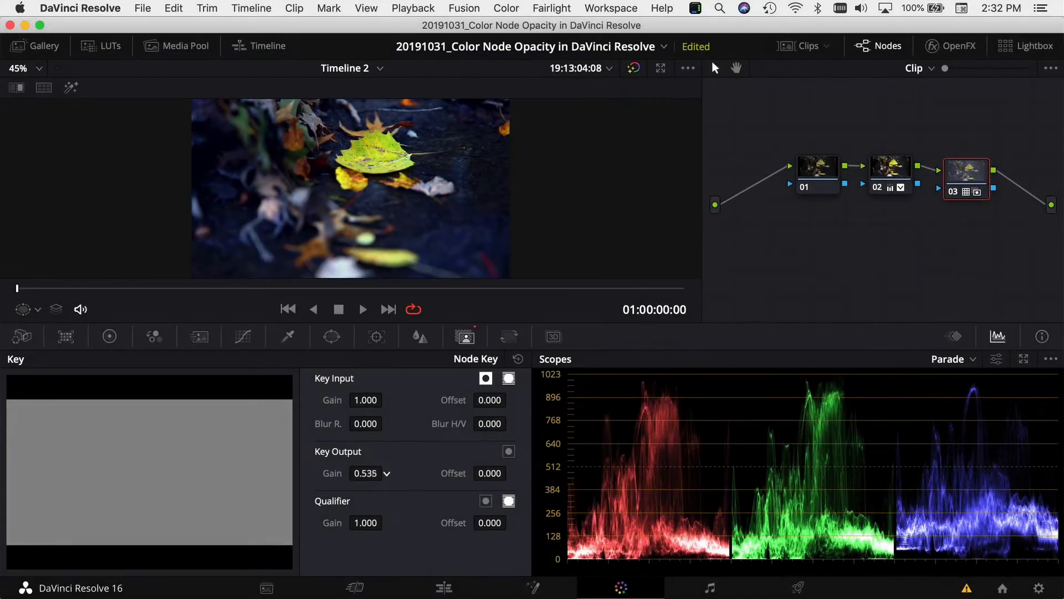
drag(365, 473, 339, 474)
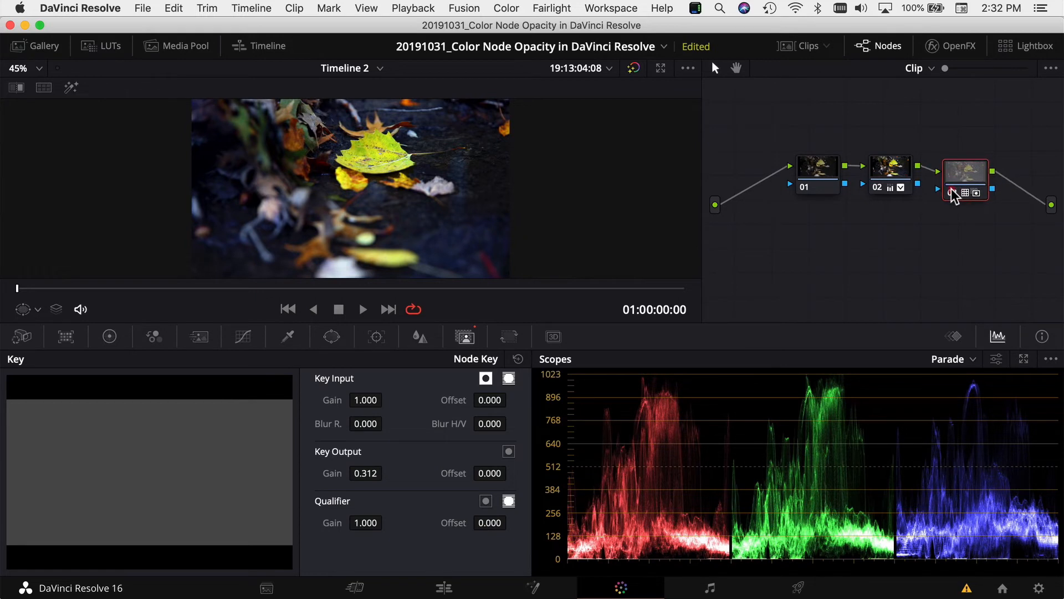
click(362, 309)
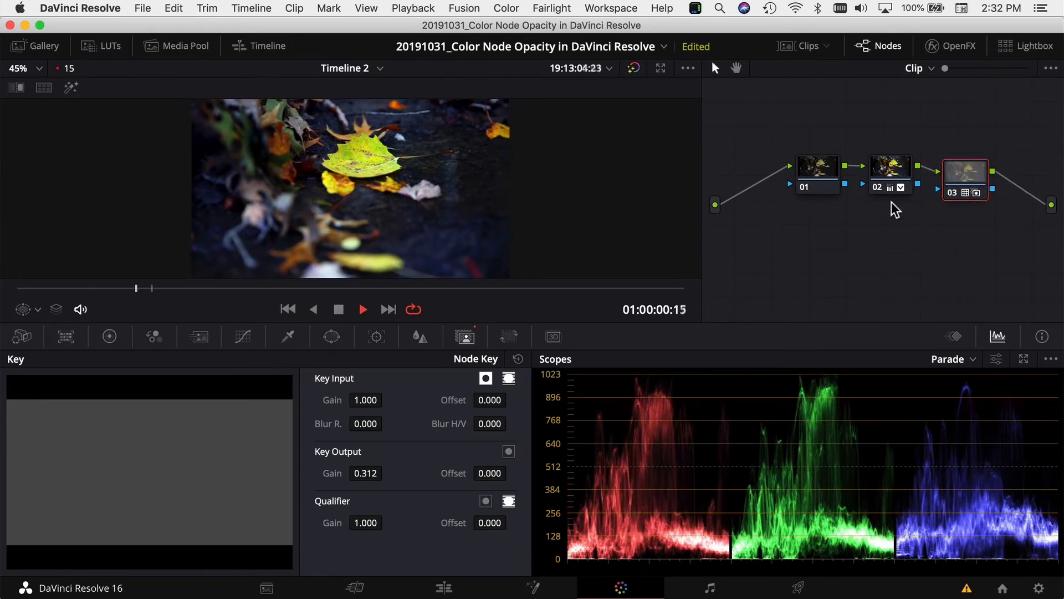